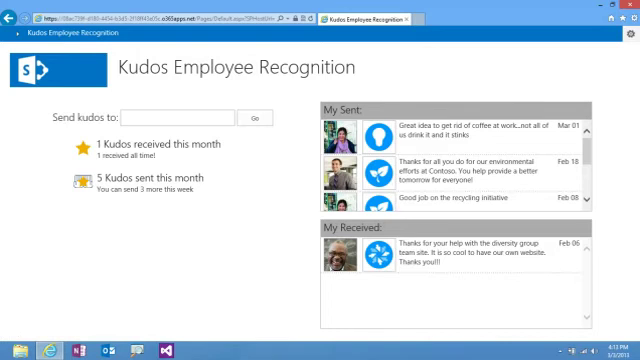
- Show the settings menu with Contact us, App Settings and Badge Mgmt
click(632, 40)
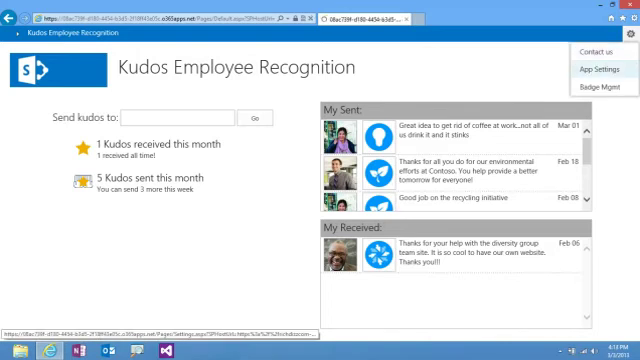
click(613, 71)
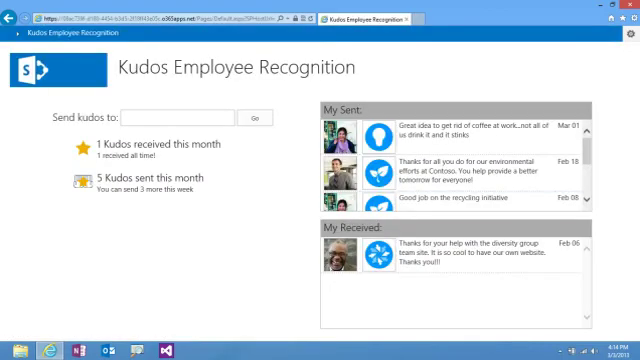
click(628, 35)
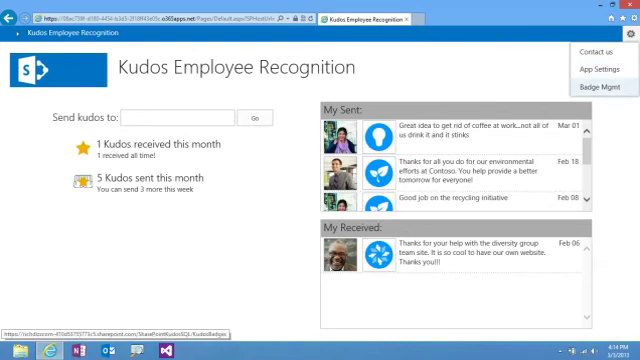
click(607, 90)
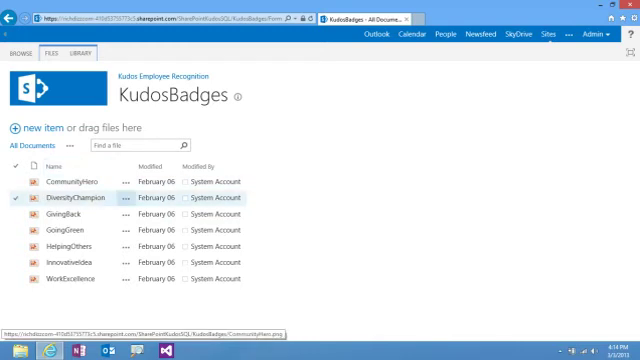
click(30, 207)
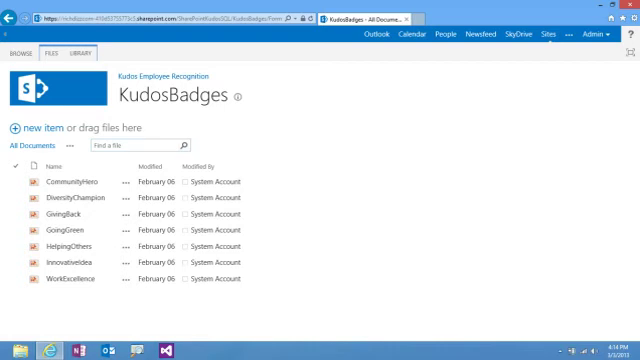
click(478, 33)
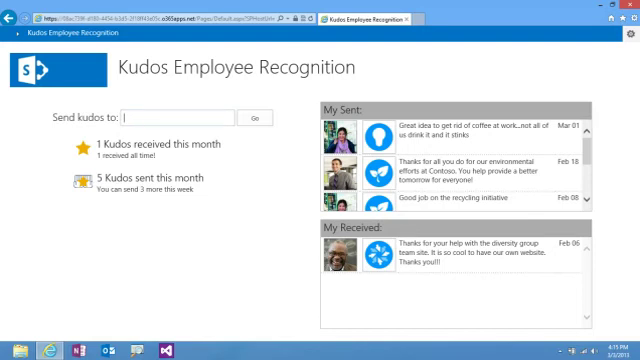
- Address a public kudos to Garth Fort and choose the Helping Others badge
text(Ga)
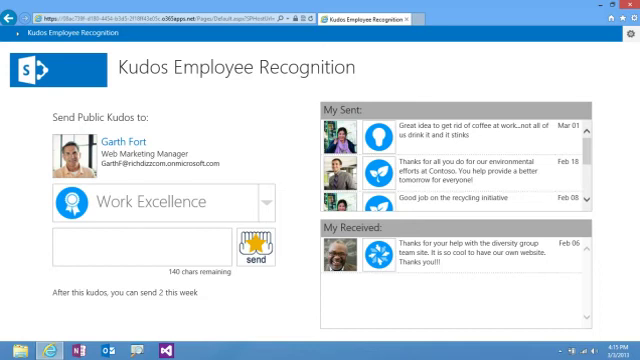
click(270, 207)
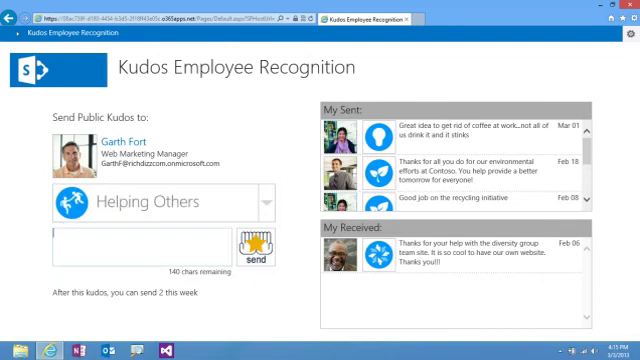
- Write the thank-you note about the Contoso presentation and send the kudos to Garth
text(a)
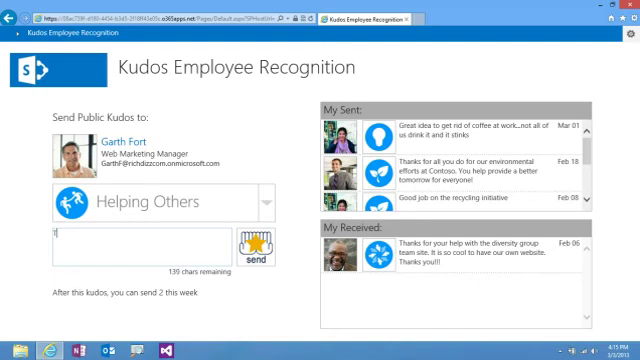
text(Thanks for all the help)
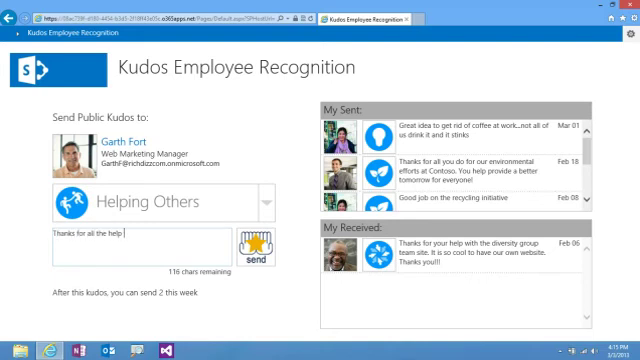
text(on the Contoso presentation last week.)
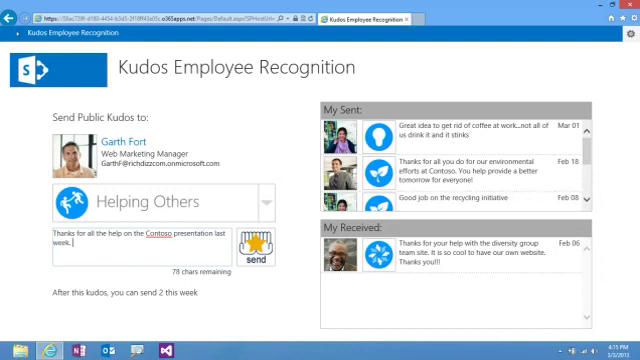
text(You helped us be successful)
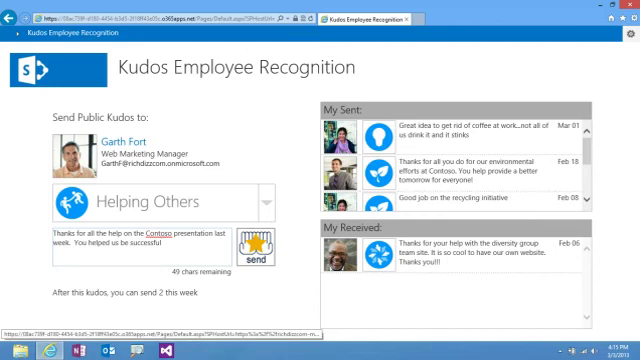
click(268, 243)
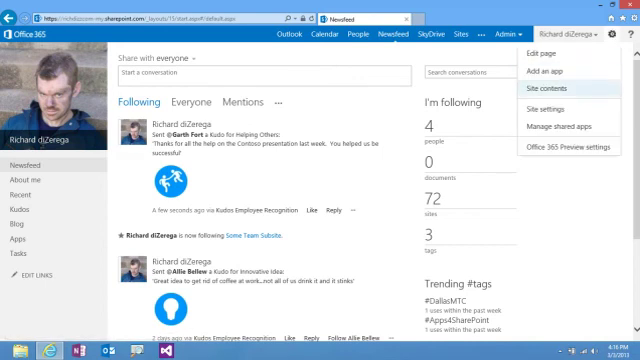
- View the new Helping Others kudos post in the SharePoint newsfeed
click(533, 100)
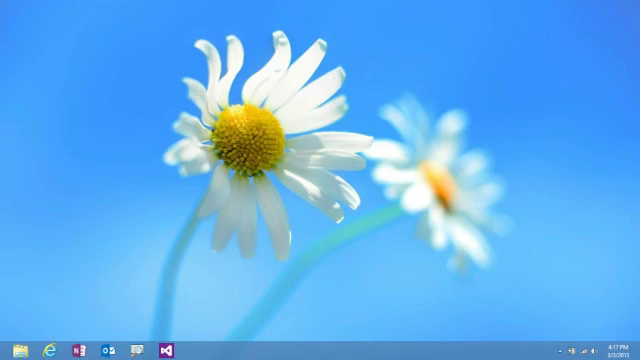
- Reopen Internet Explorer and load the Kudos Employee Recognition app page
click(57, 351)
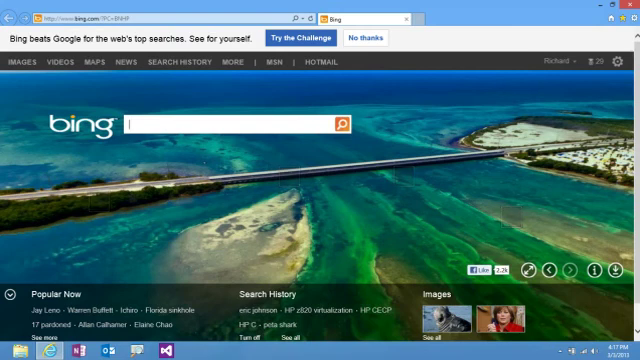
click(624, 33)
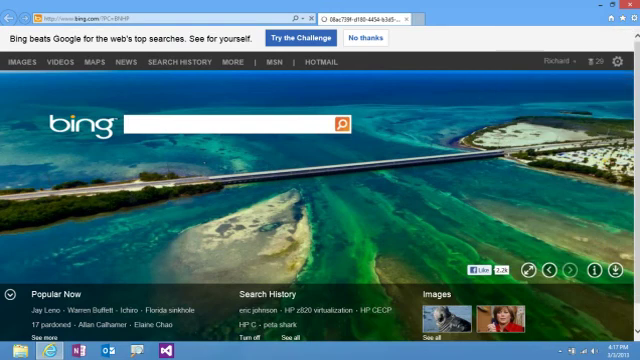
click(385, 16)
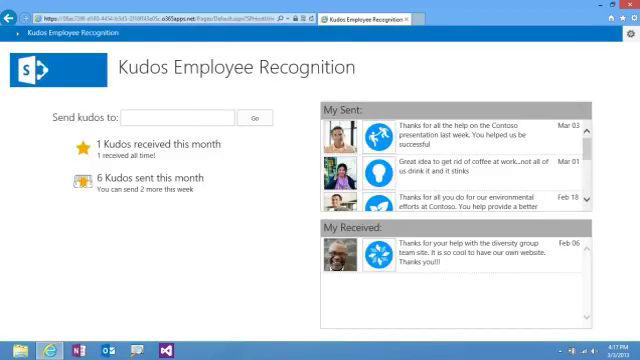